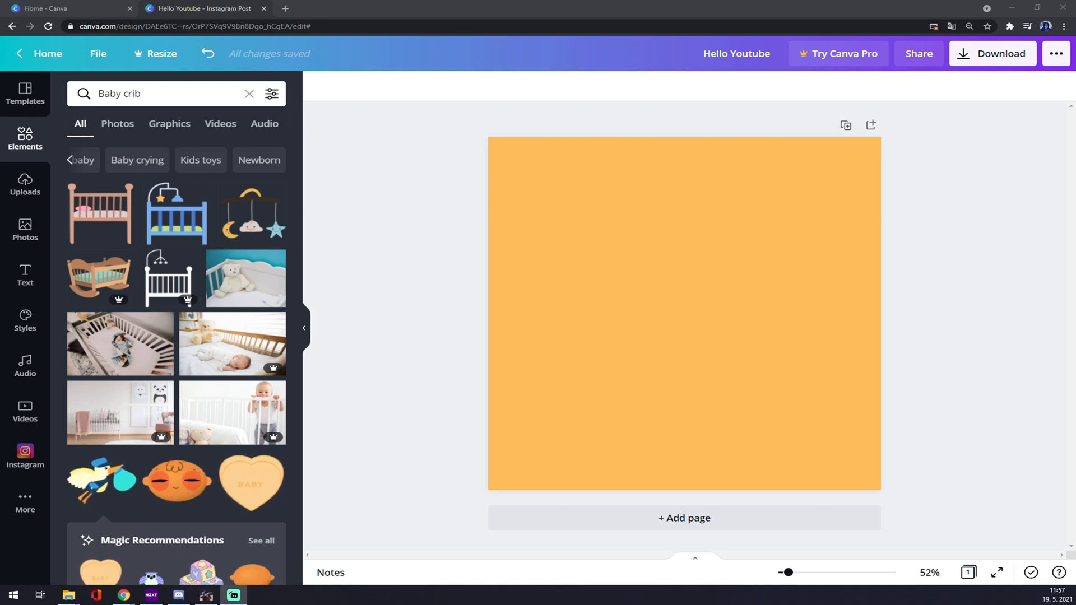
Add the neon 'LEVEL UP' font combination from Recently Used to the top of the post.
click(304, 327)
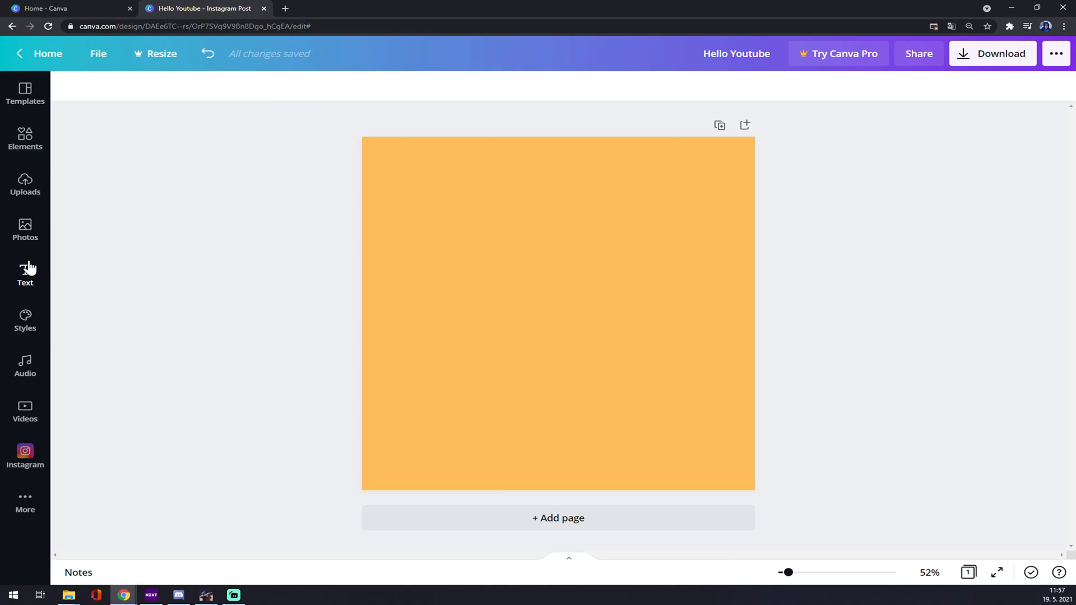
click(24, 274)
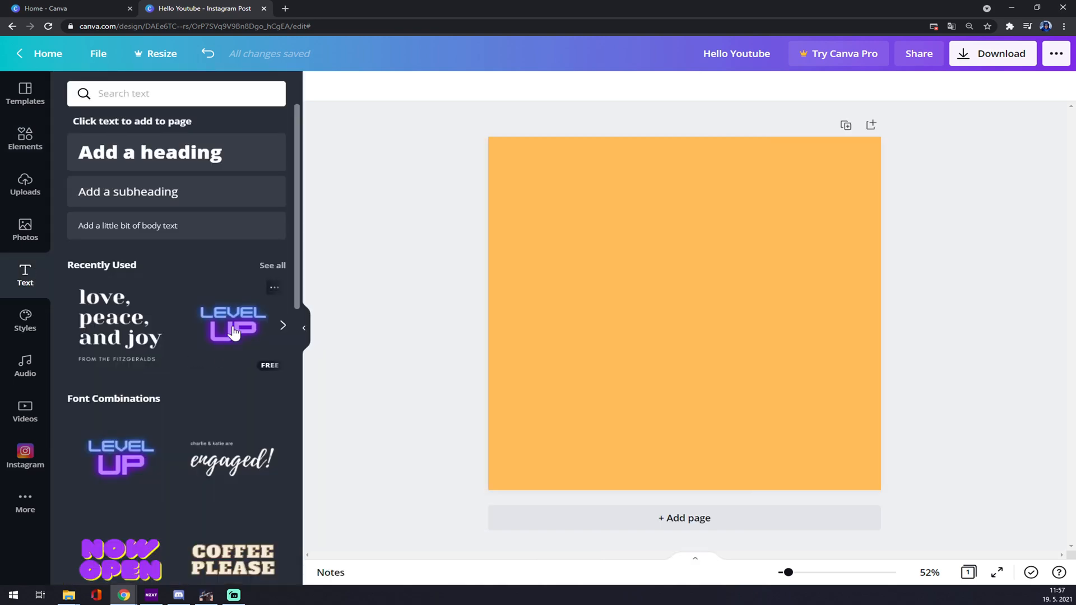
click(232, 325)
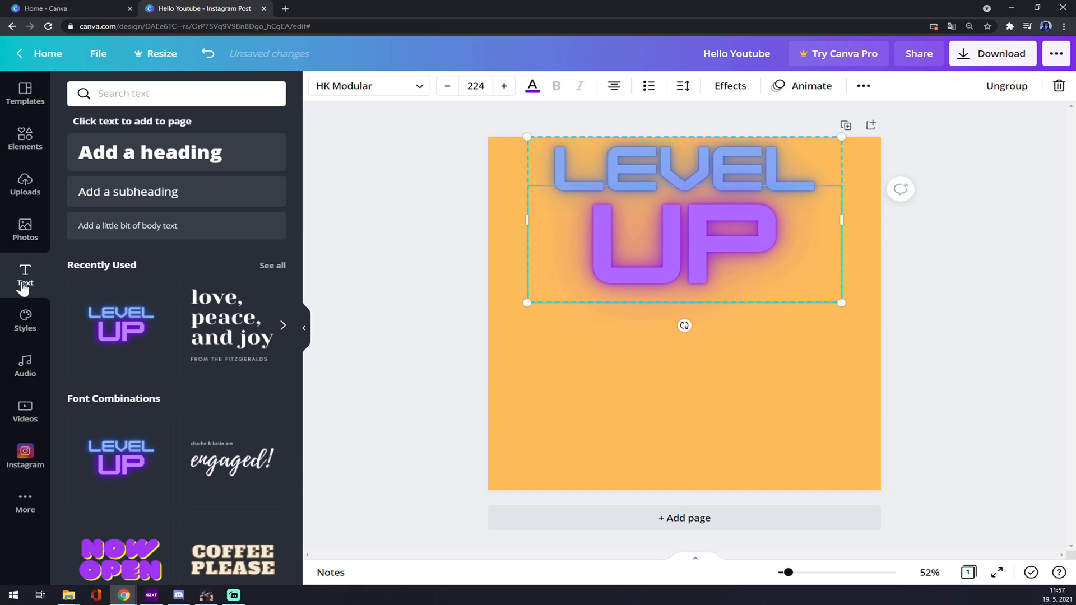
click(24, 142)
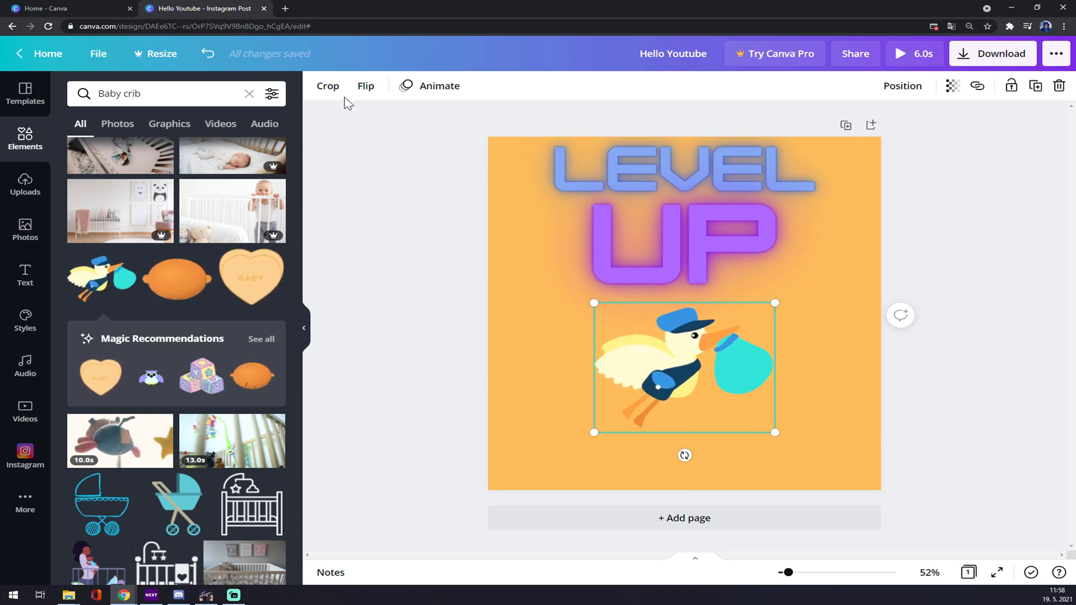
Give the stork graphic below LEVEL UP a Fade animation.
click(439, 86)
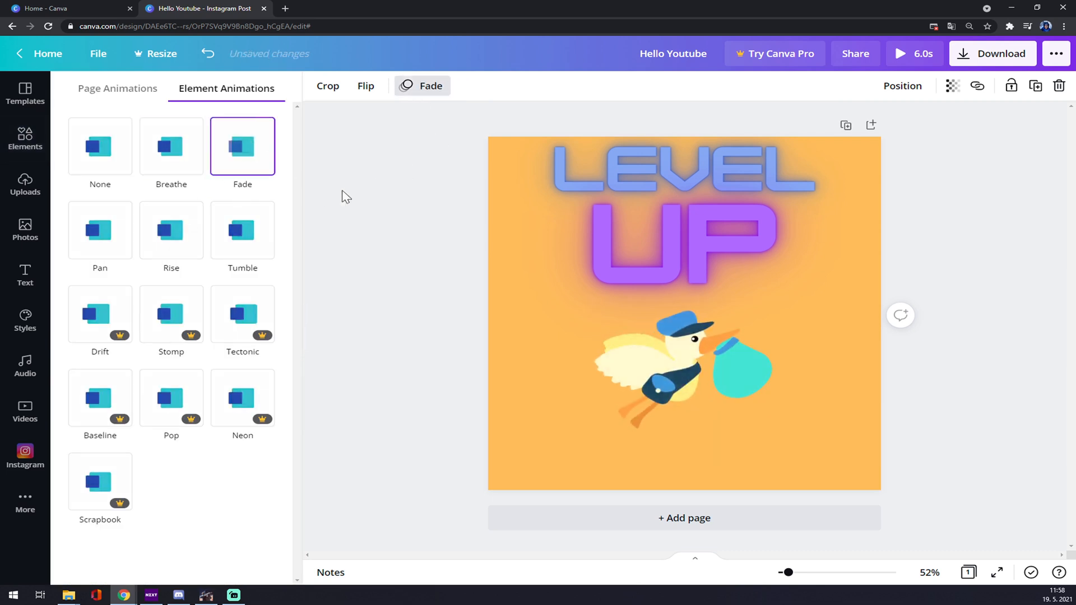
Apply the Breathe text animation to 'LEVEL UP' and deselect it.
click(683, 168)
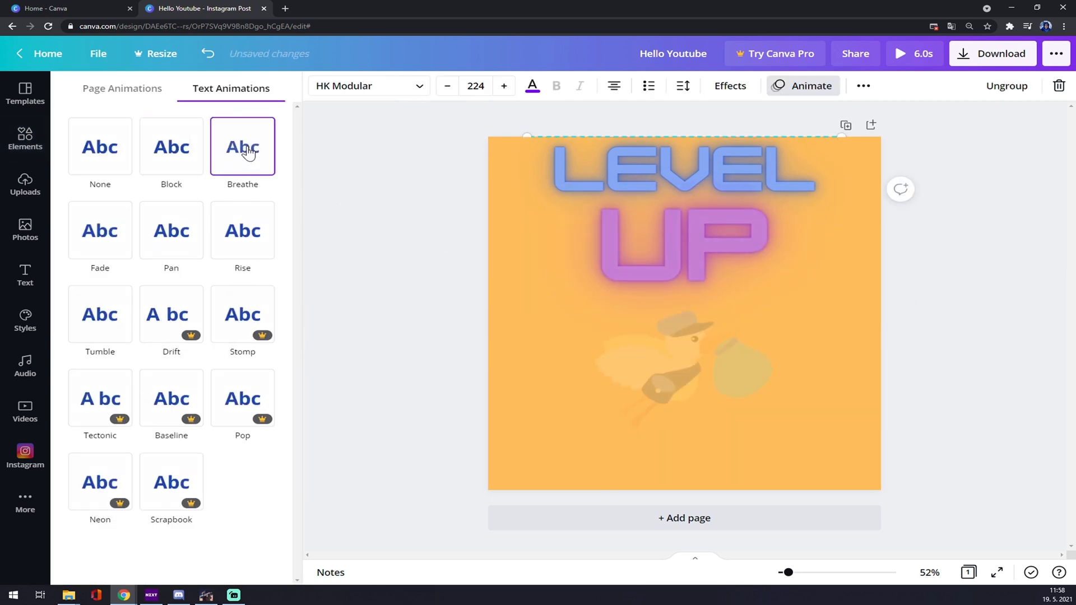
click(25, 139)
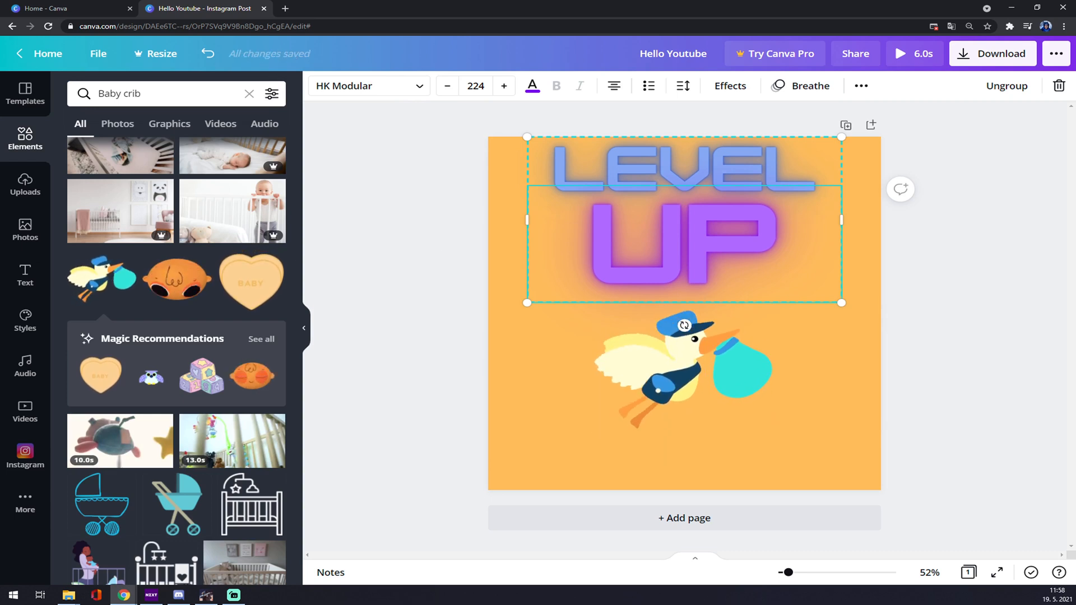
click(679, 371)
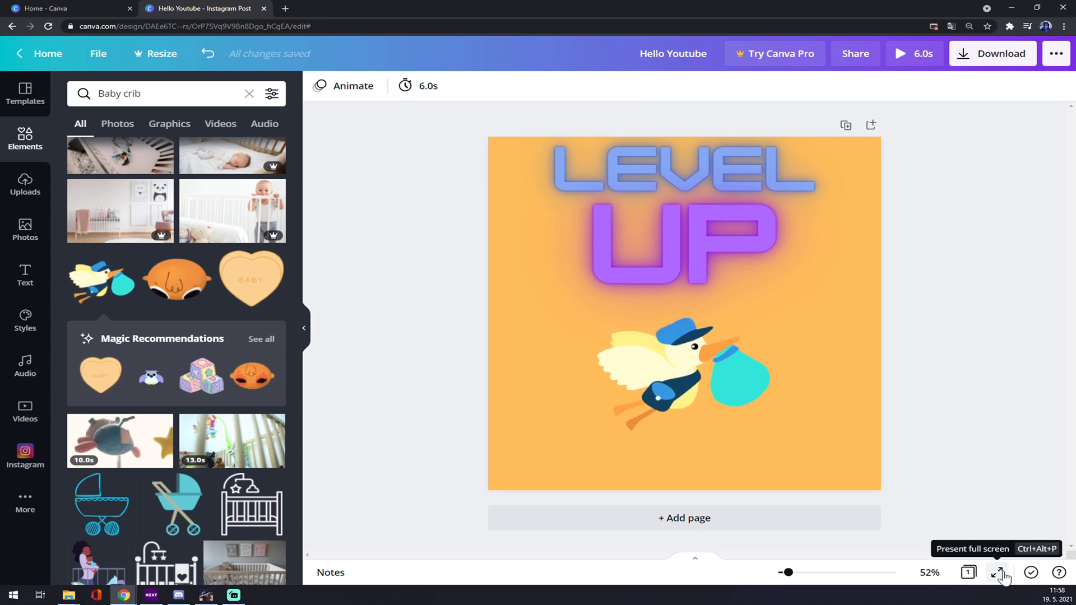
Play the animated post full screen as a presentation.
click(999, 572)
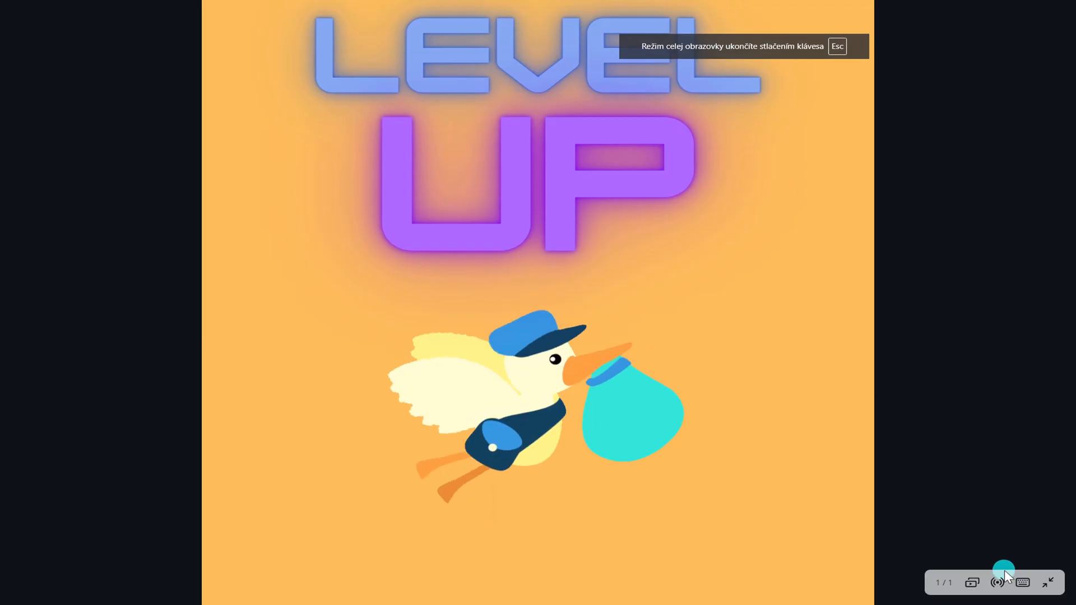
mouse_move(887, 376)
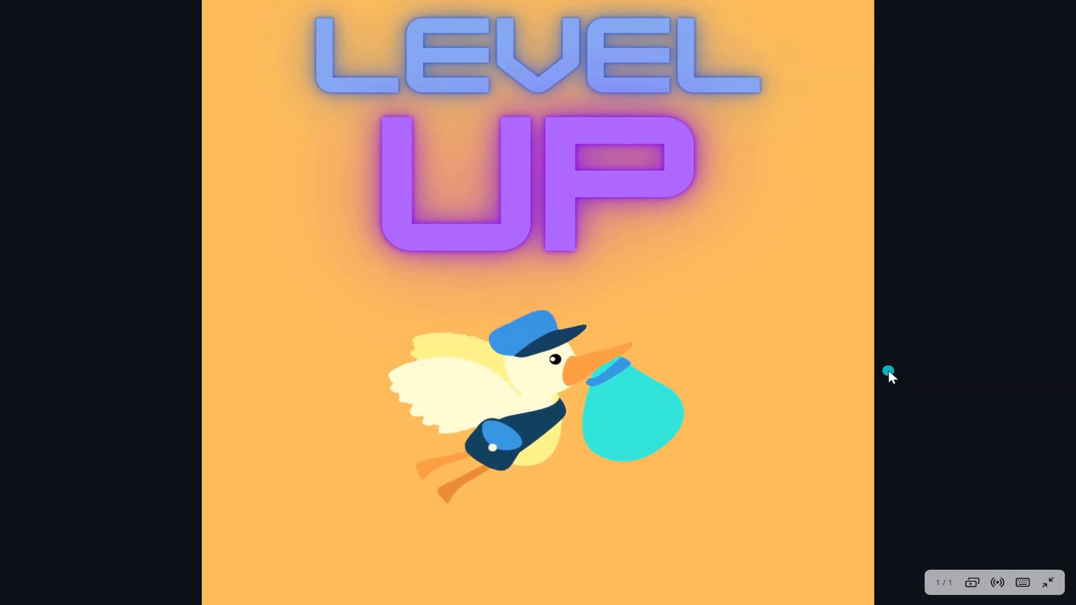
mouse_move(618, 381)
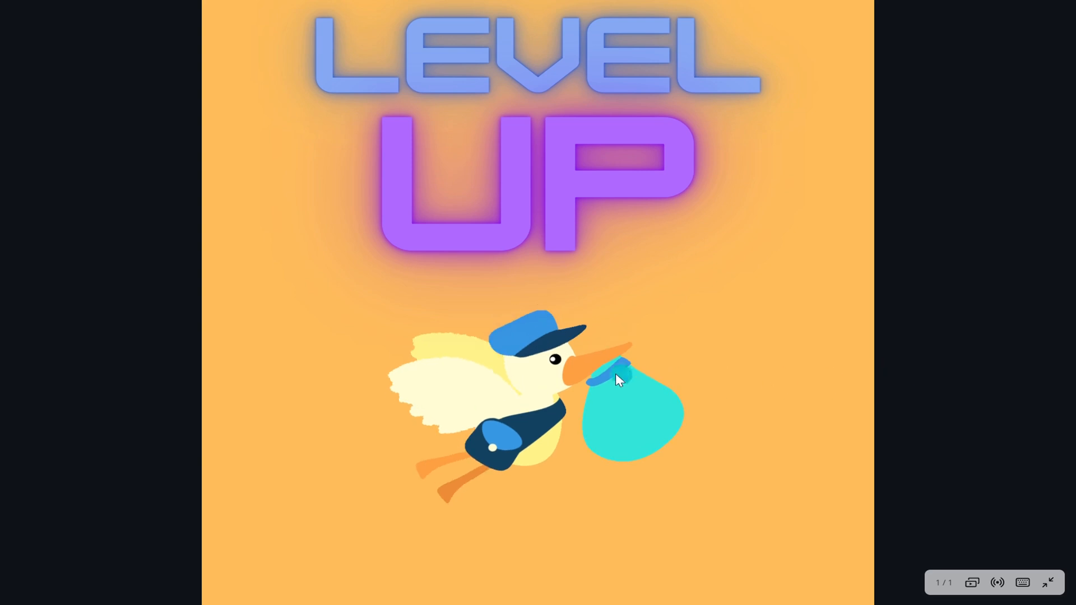